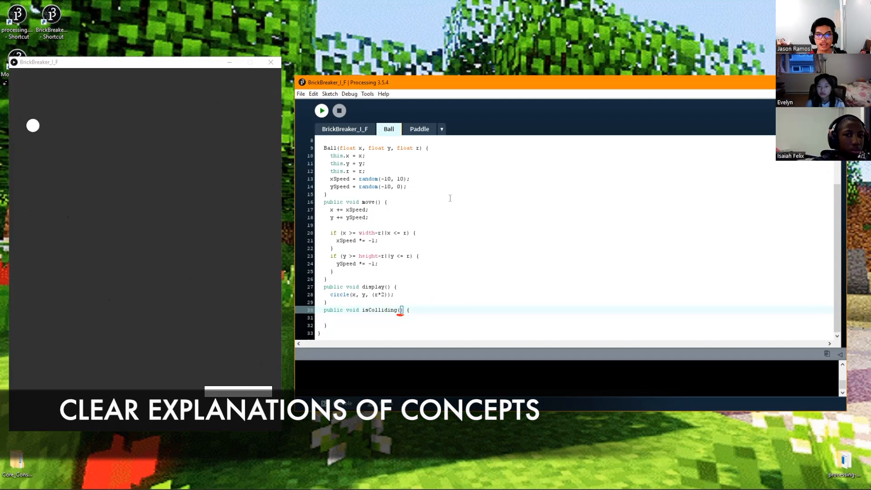
# Step: Declare isColliding's parameters as int x, int y, int w, int h
pyautogui.write('f1')
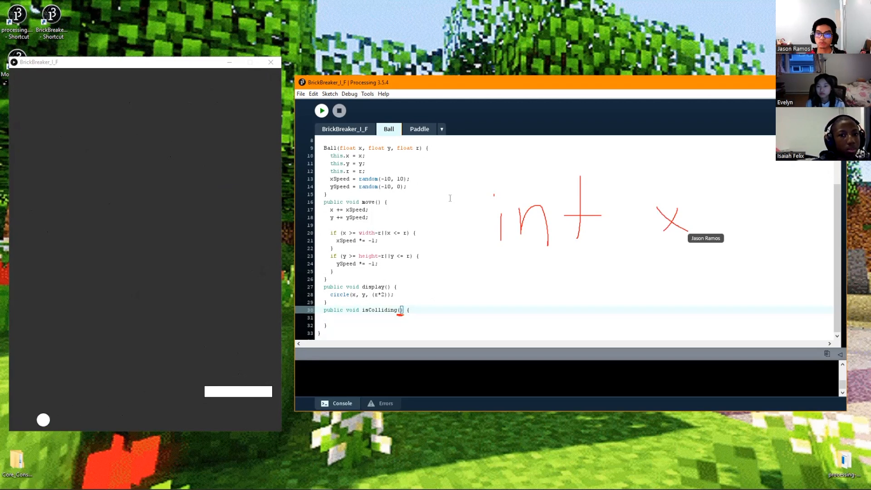
pyautogui.write('itn')
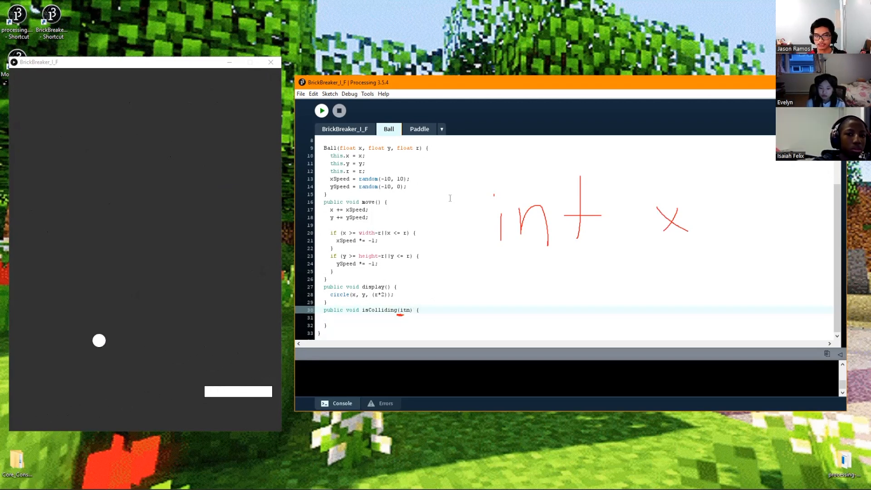
pyautogui.write('int x, int y, int w, int h')
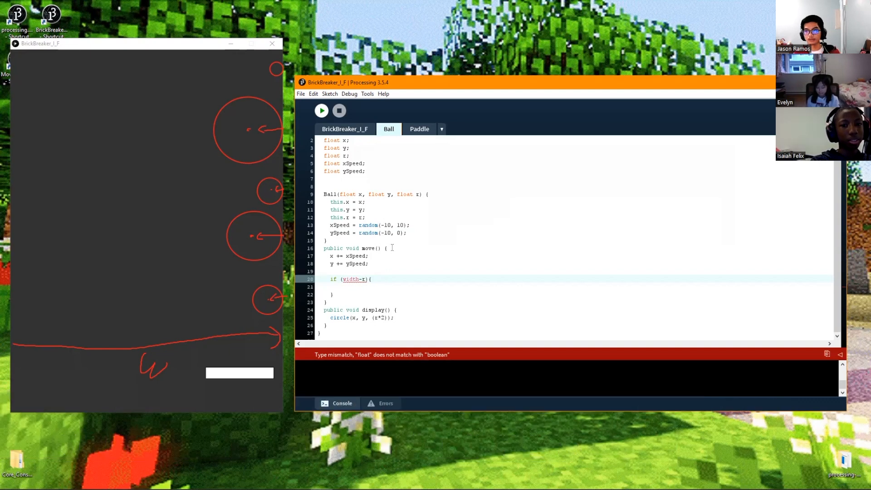
pyautogui.moveTo(442, 226)
pyautogui.write('x >= ')
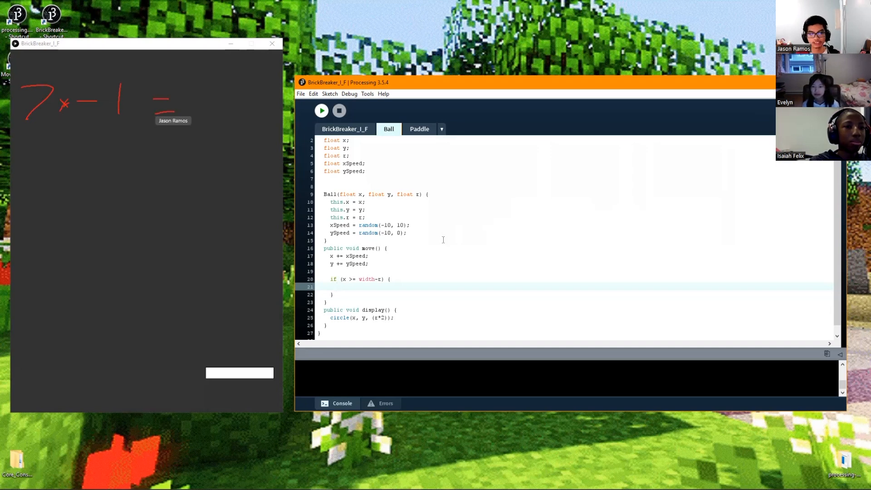
# Step: Select the move() if-condition text to rewrite it as x >= width-r
pyautogui.moveTo(200, 99); pyautogui.dragTo(254, 117)
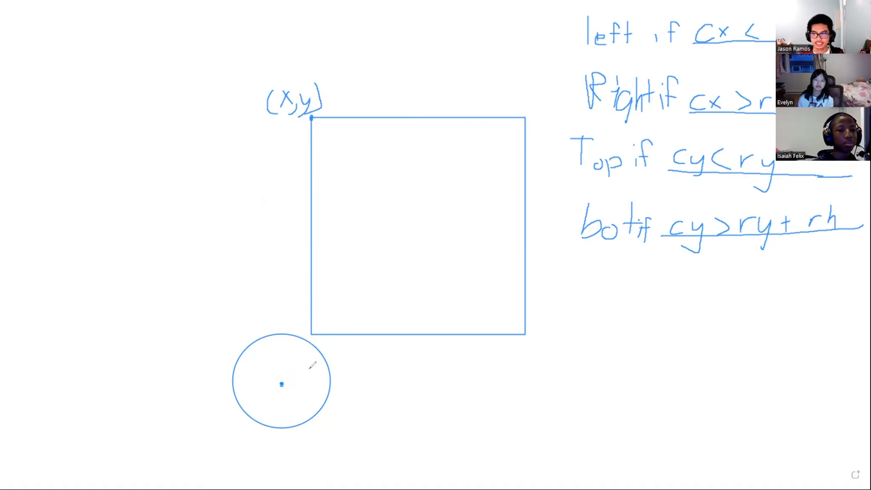
# Step: Sketch the circle-beside-rectangle diagram for the edge collision conditions
pyautogui.moveTo(313, 117); pyautogui.dragTo(312, 36)
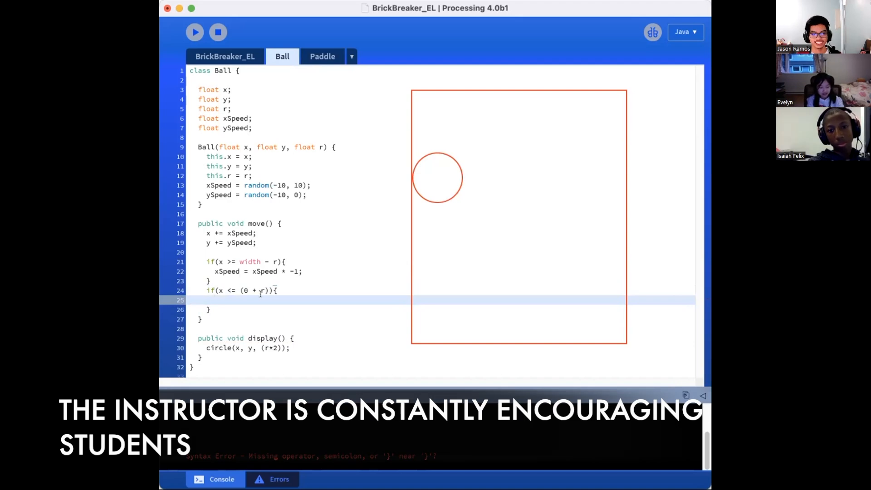
# Step: Write the xSpeed reversal in move()'s edge check and return to the Ball tab
pyautogui.write('xSpeed *= -1;')
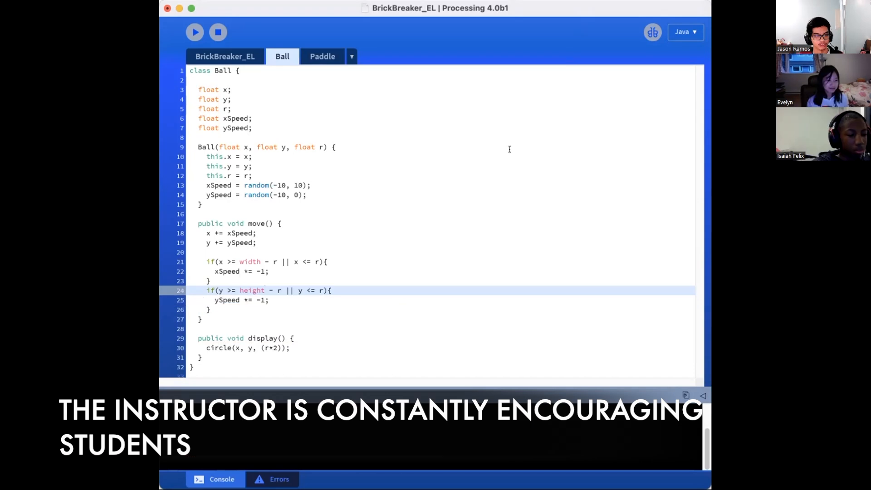
pyautogui.click(199, 367)
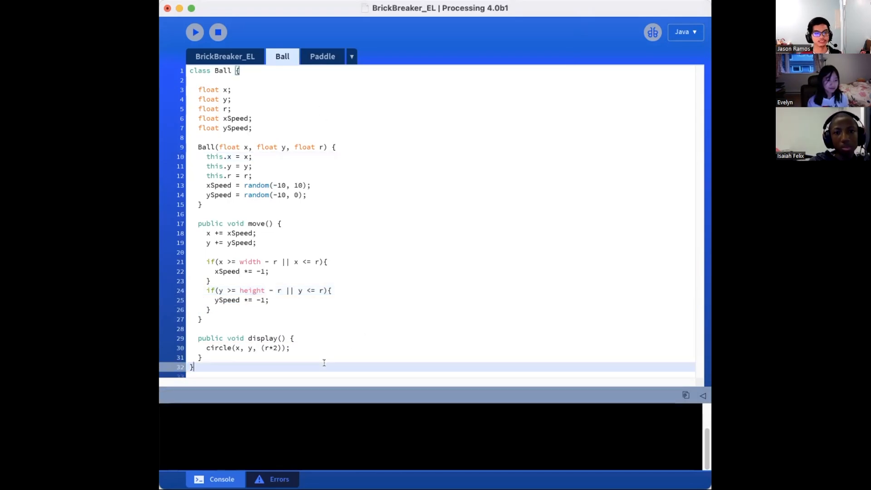
pyautogui.click(194, 31)
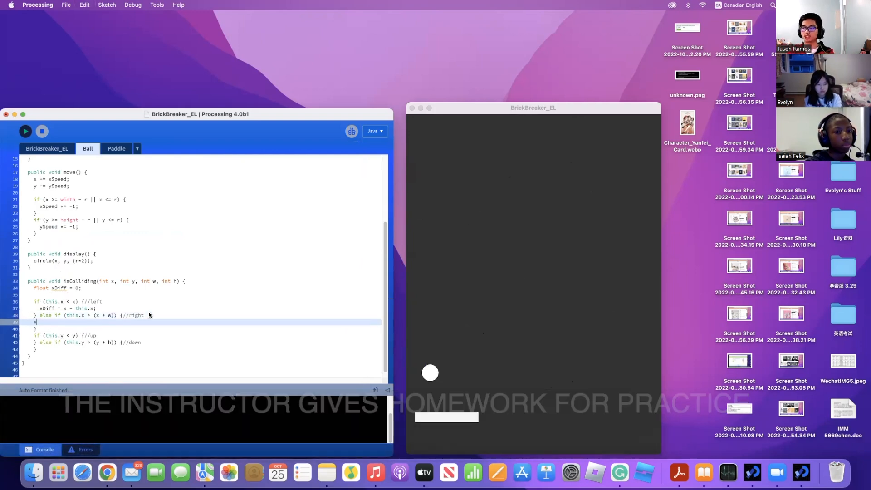
# Step: Begin the xDiff assignment in isColliding's right-side branch
pyautogui.write('xDiff')
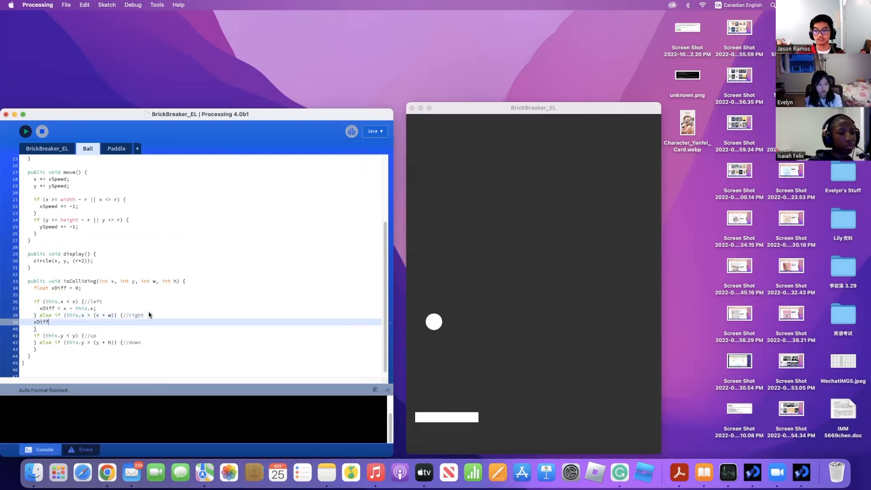